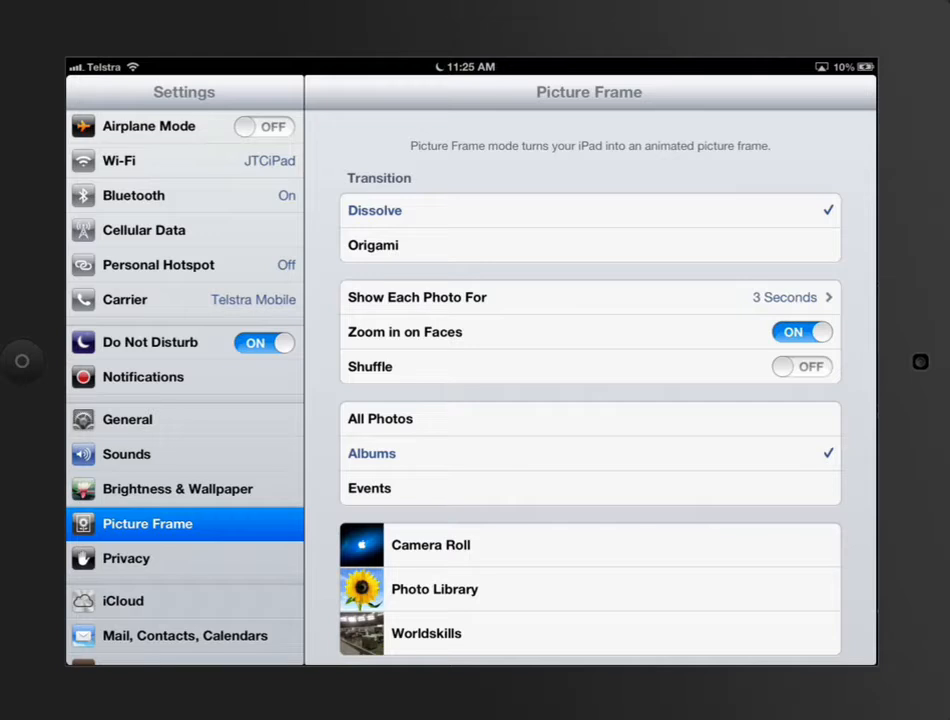
Step: Choose Events as the Picture Frame source and include the Shrove Tuesday event
scroll("down", 3)
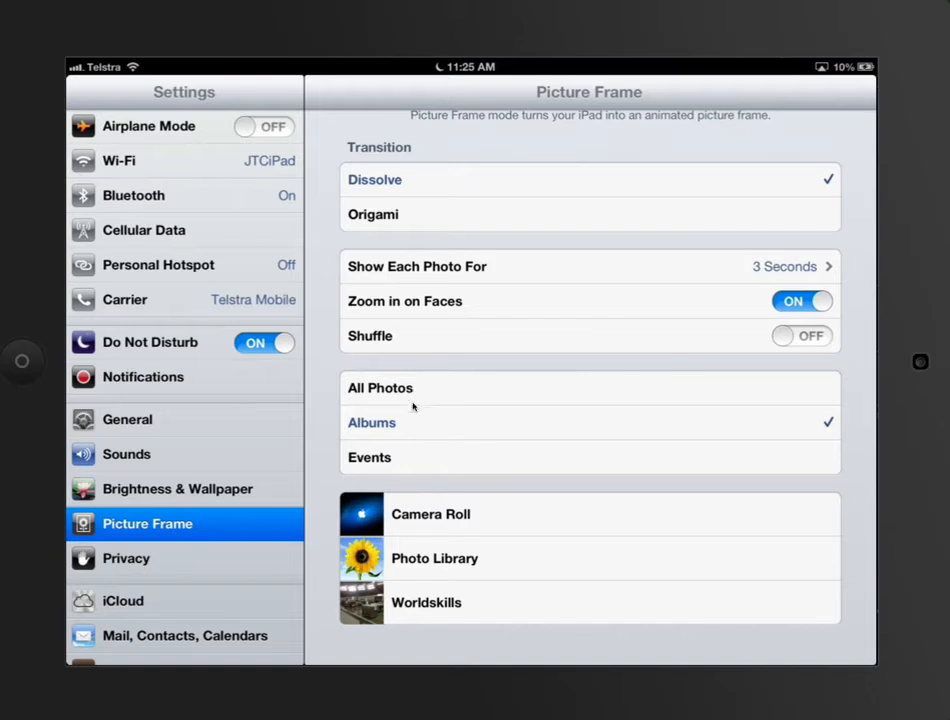
mouse_move(404, 462)
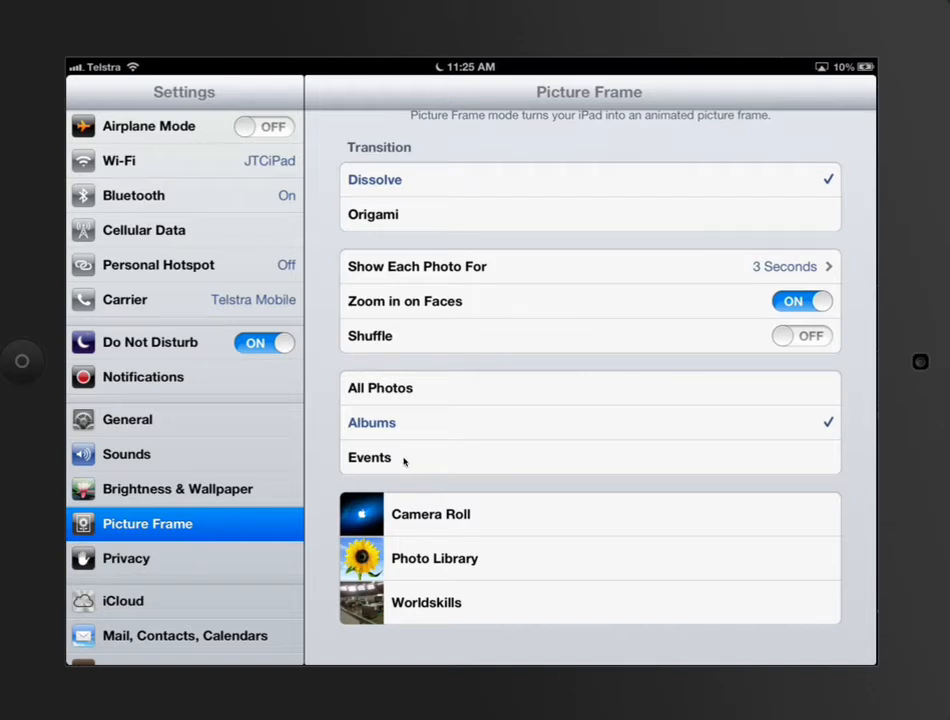
mouse_move(488, 496)
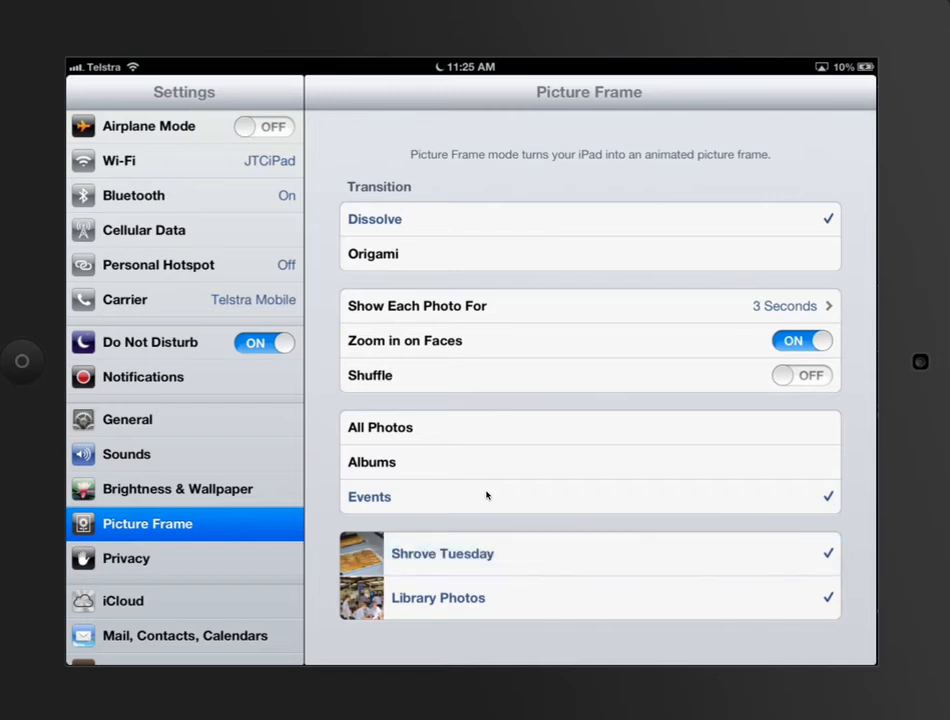
left_click(438, 596)
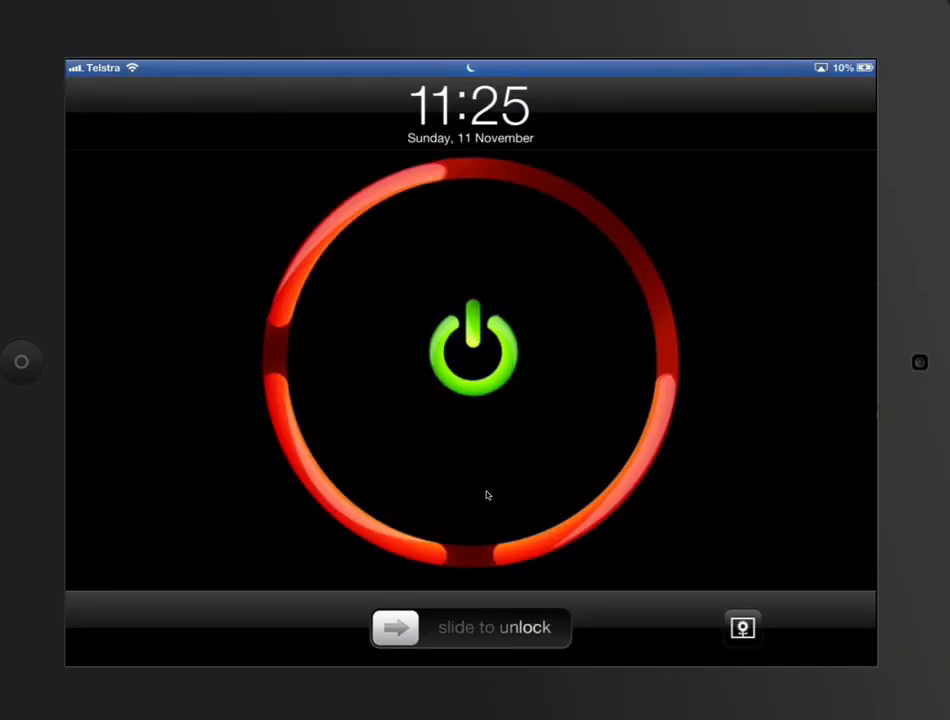
mouse_move(792, 628)
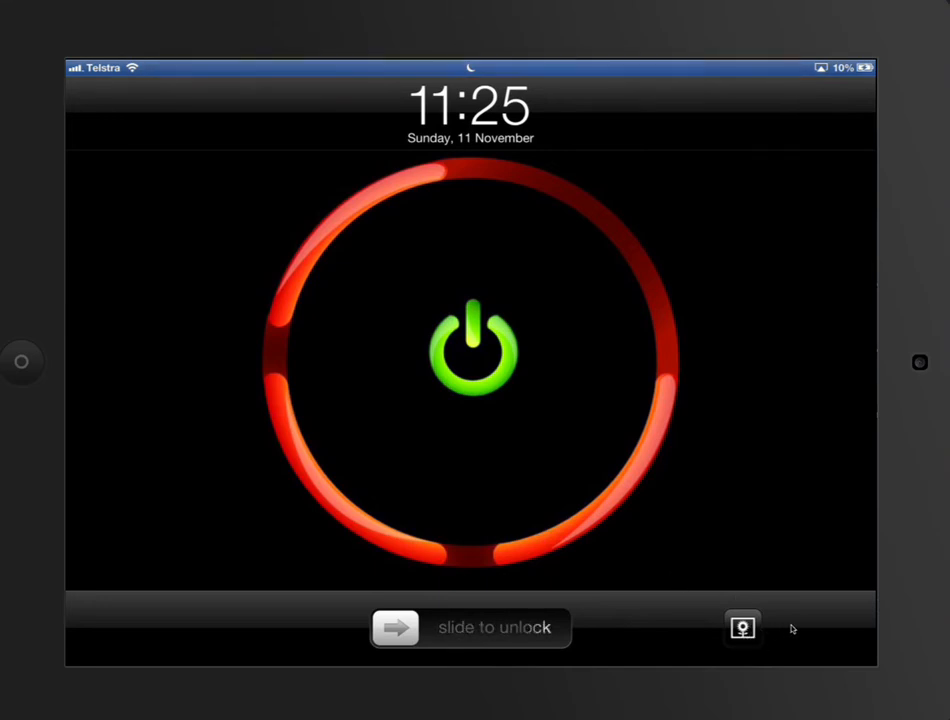
Step: Start the Picture Frame slideshow from the lock screen button
left_click(742, 628)
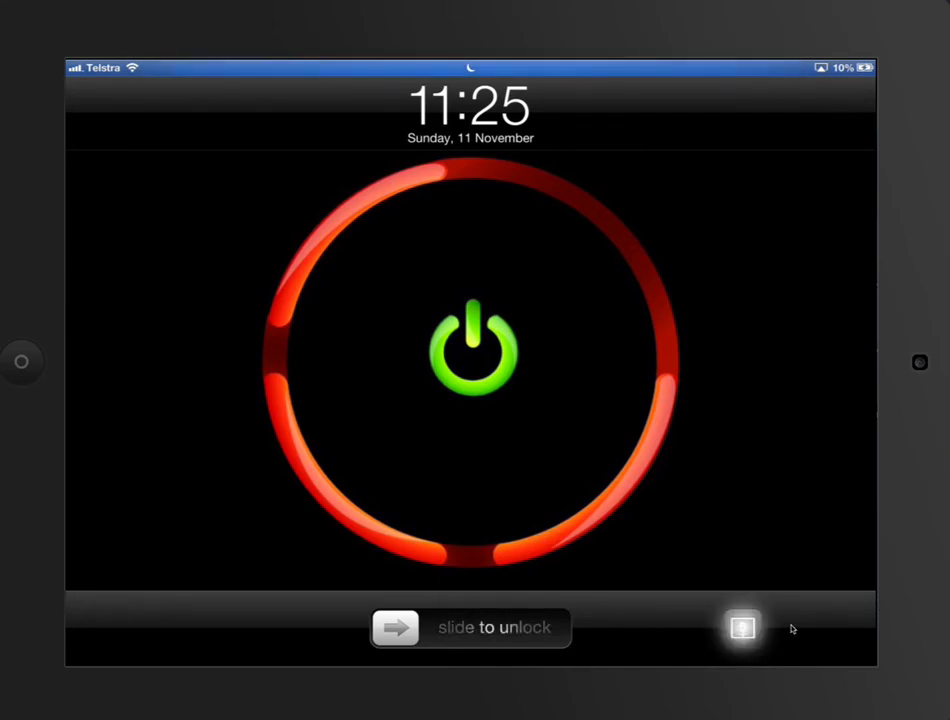